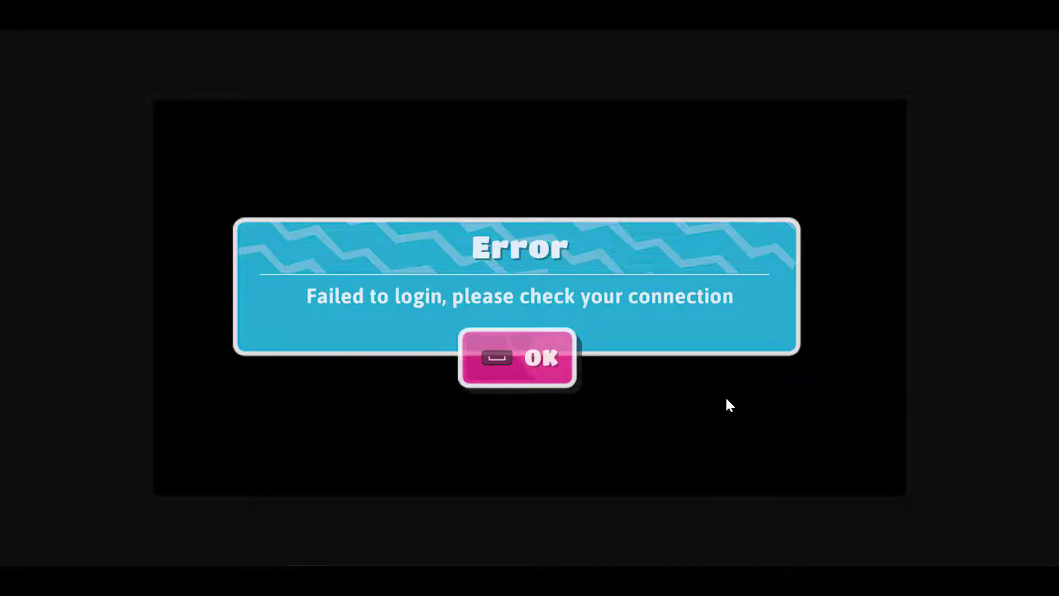
mouse_move(623, 339)
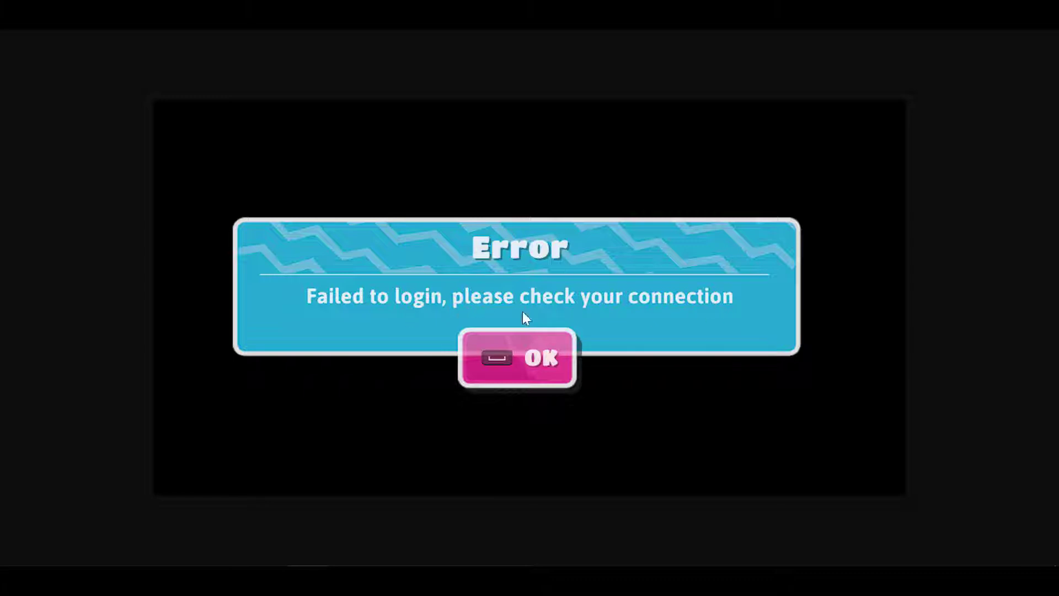
mouse_move(472, 329)
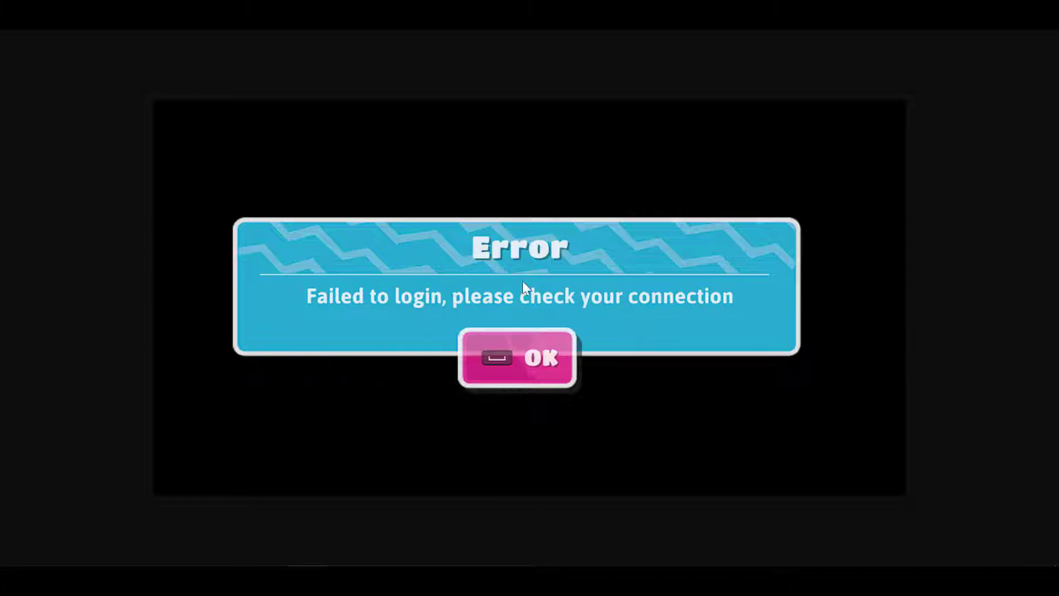
mouse_move(231, 121)
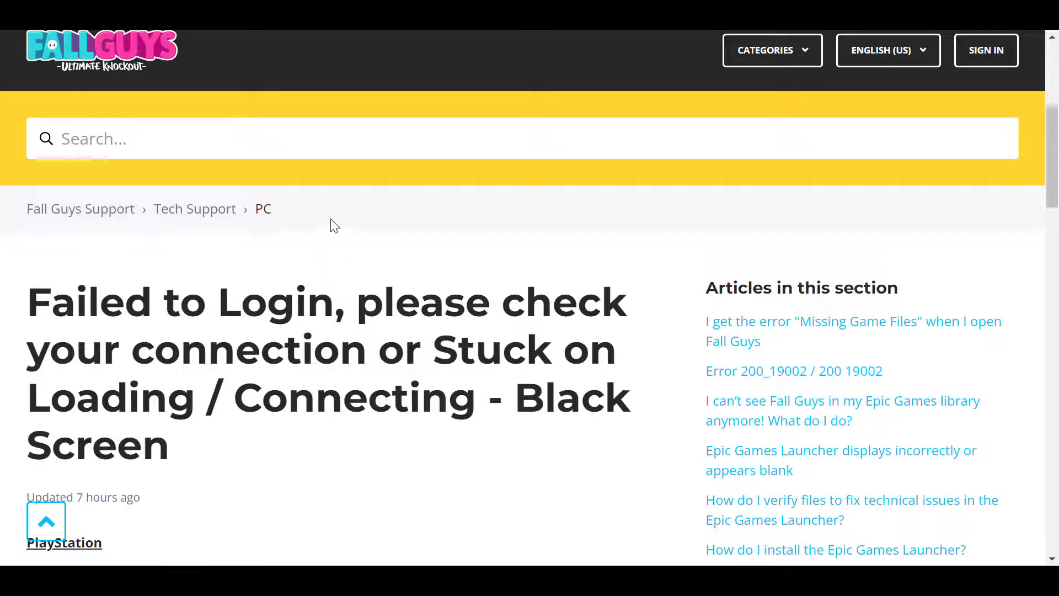
mouse_move(328, 267)
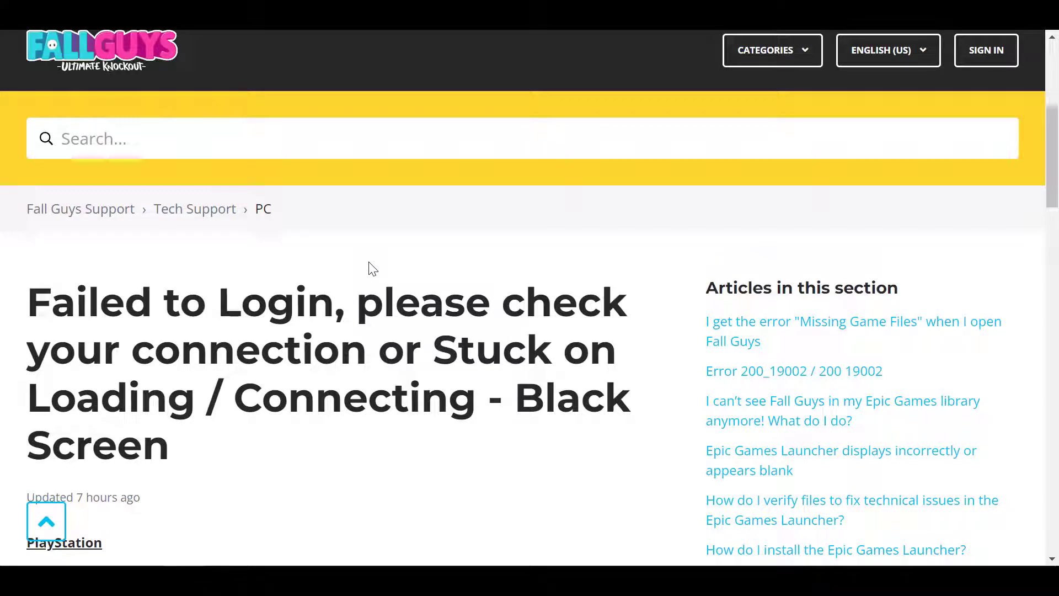
scroll("down", 3)
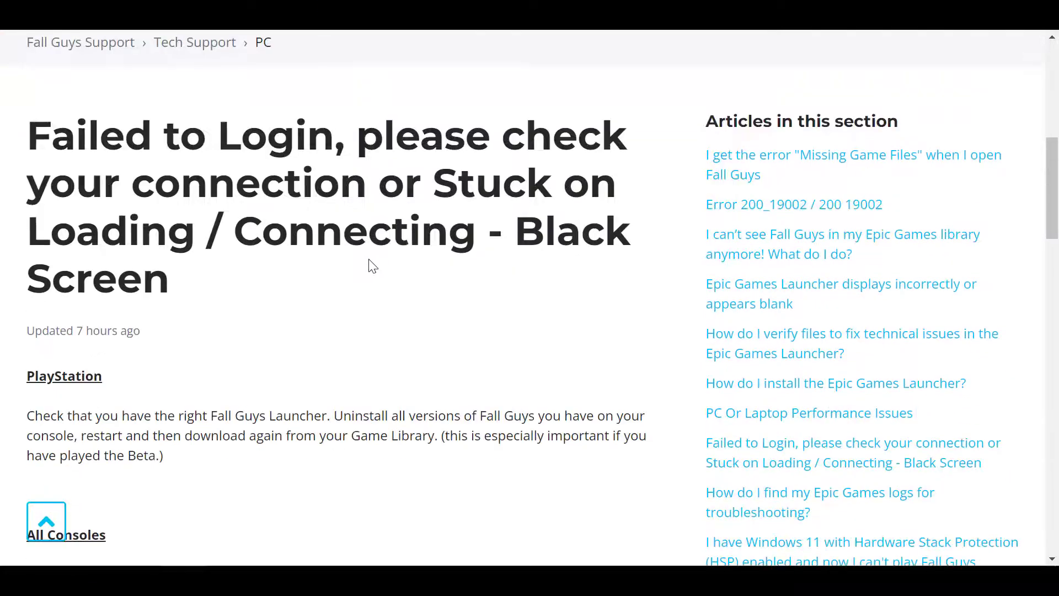
scroll("down", 3)
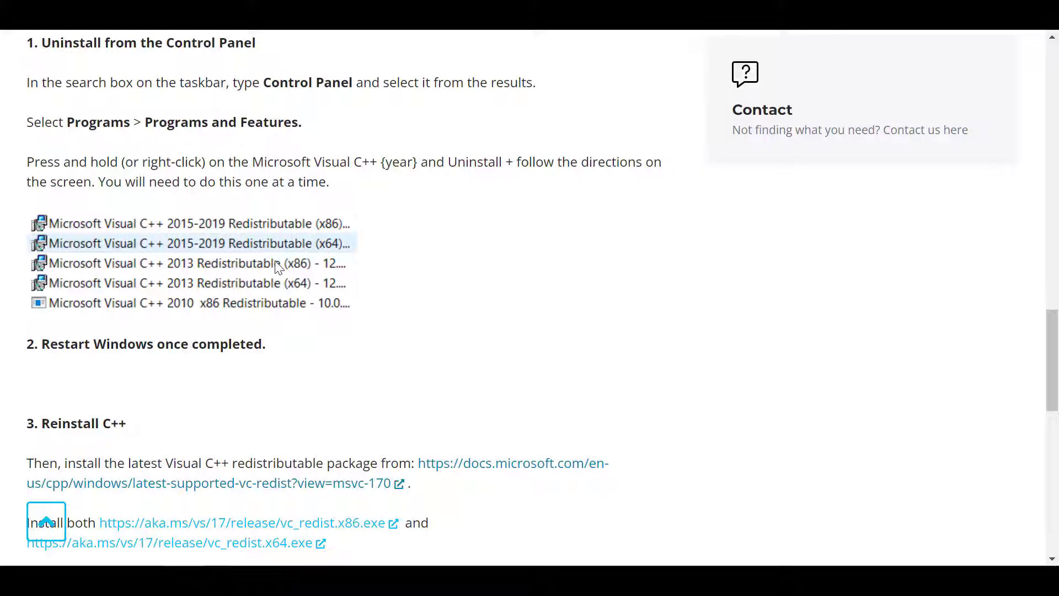
scroll("down", 3)
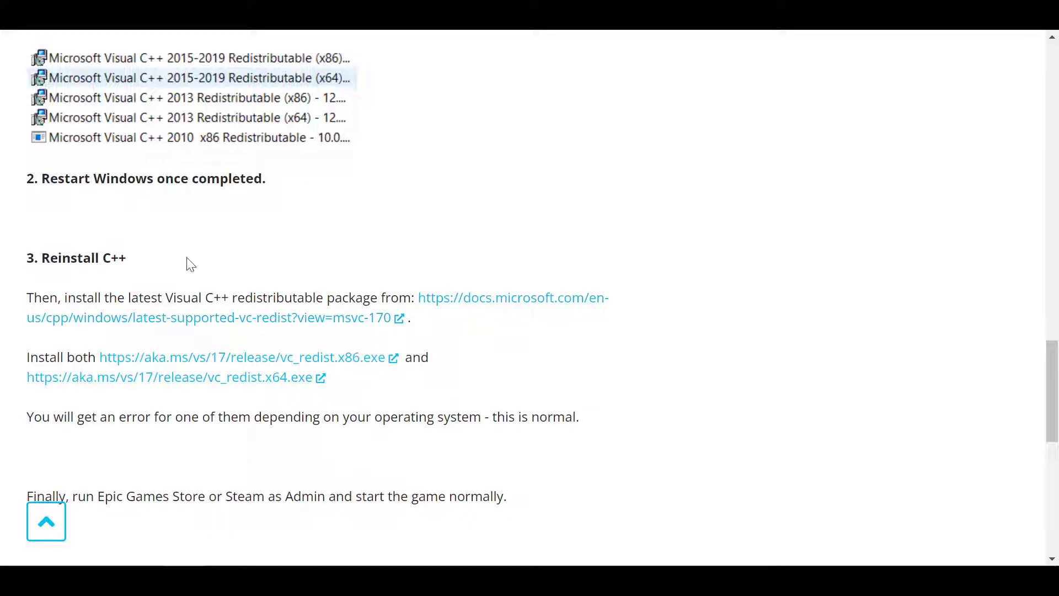
mouse_move(480, 300)
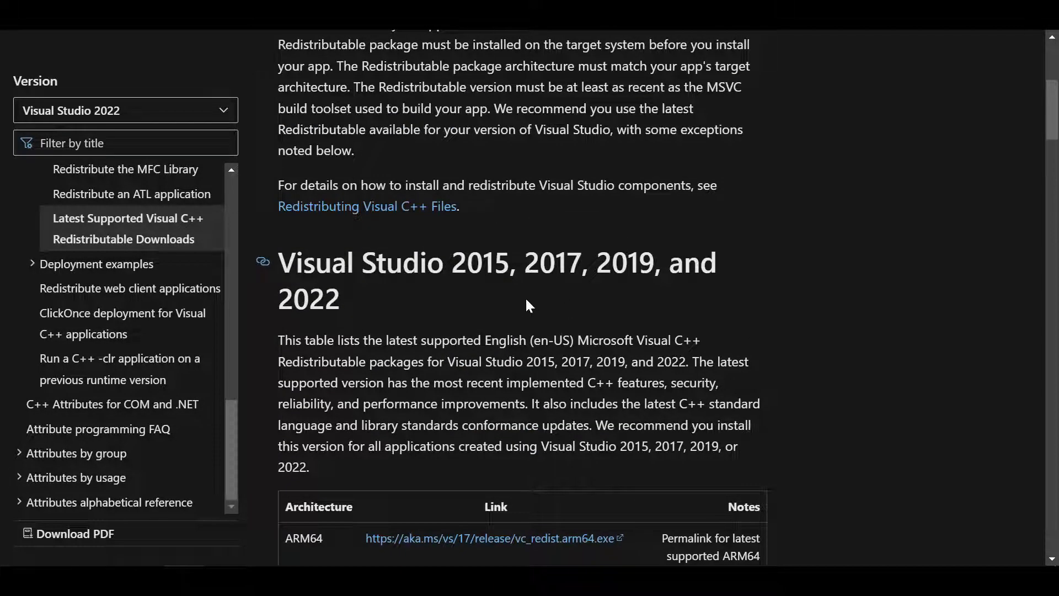
scroll("down", 3)
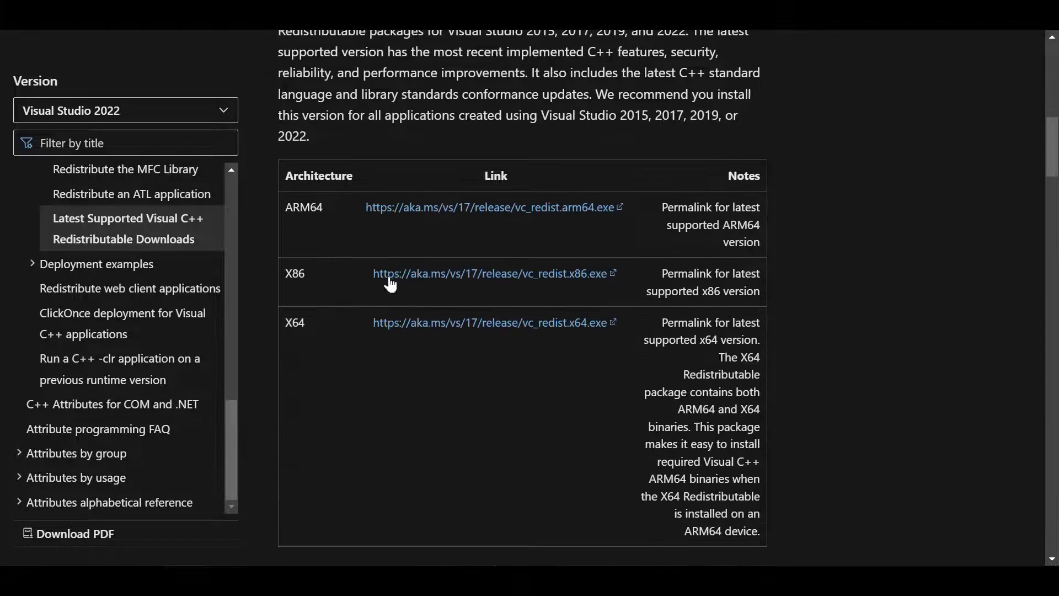
mouse_move(336, 279)
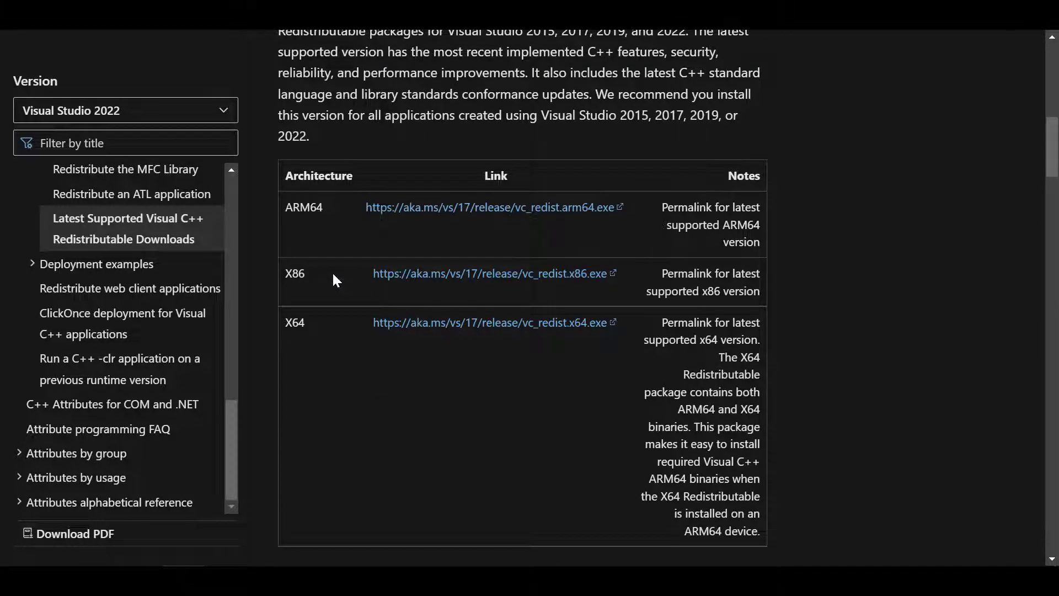
mouse_move(312, 332)
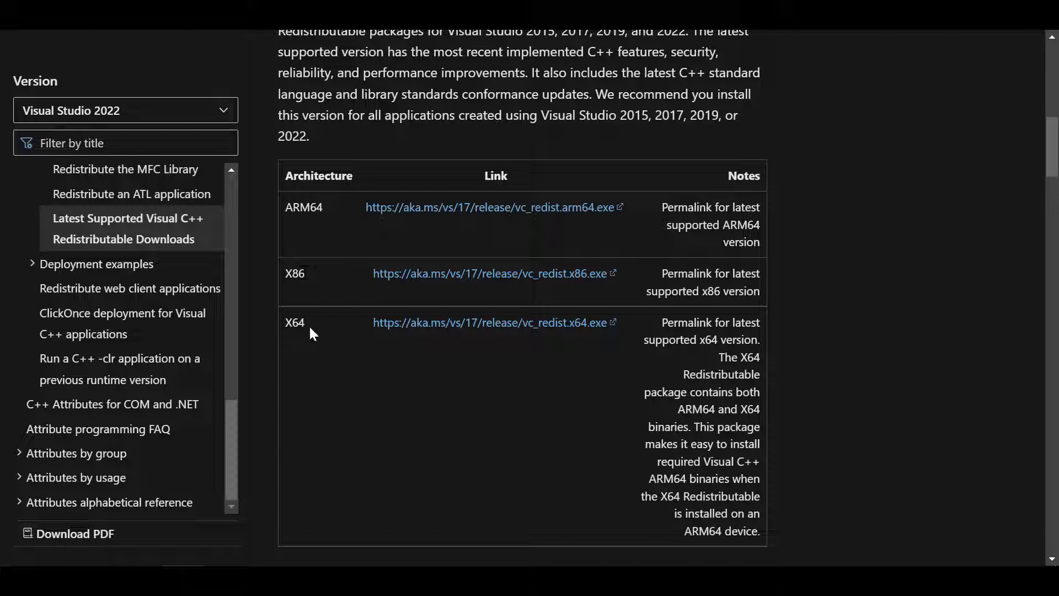
mouse_move(481, 288)
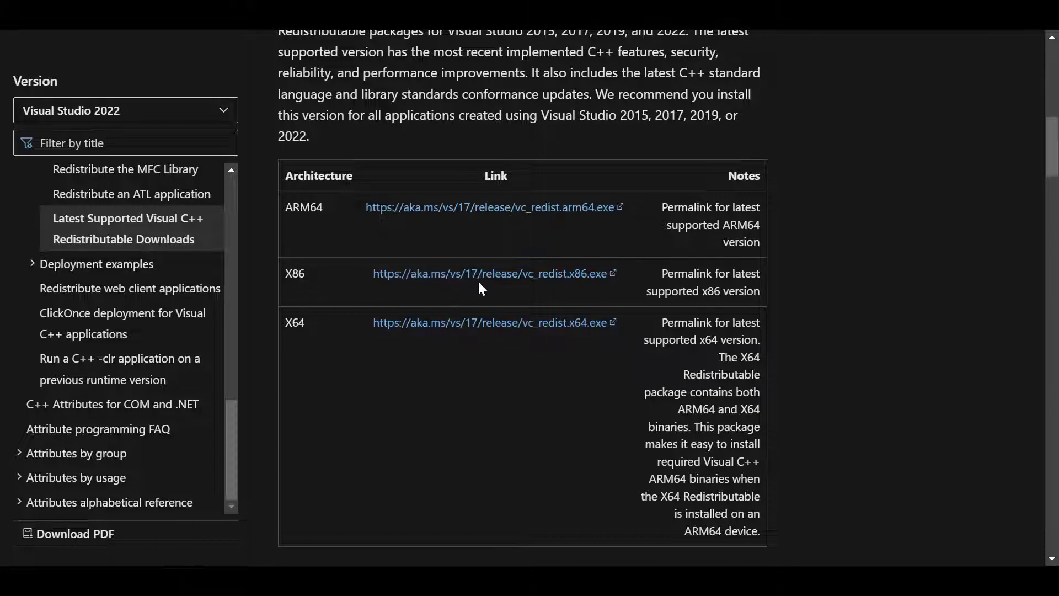
mouse_move(547, 308)
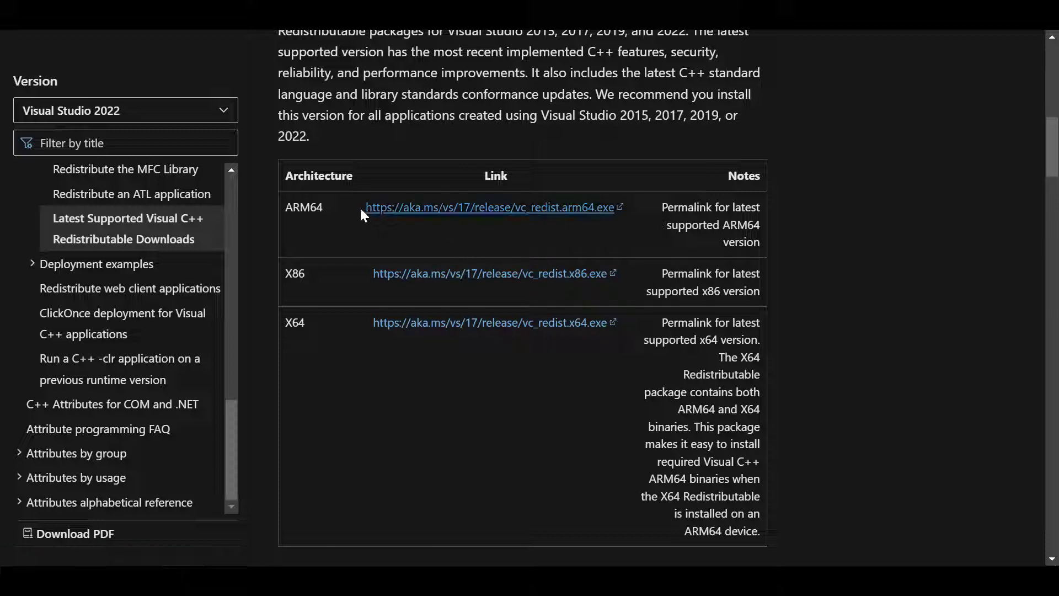
mouse_move(339, 209)
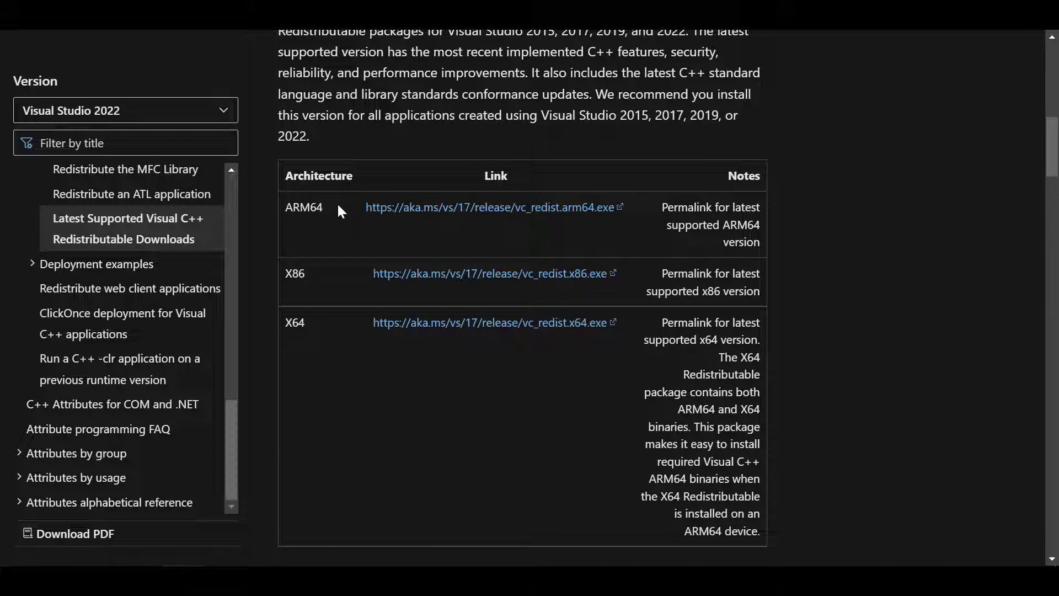
mouse_move(340, 233)
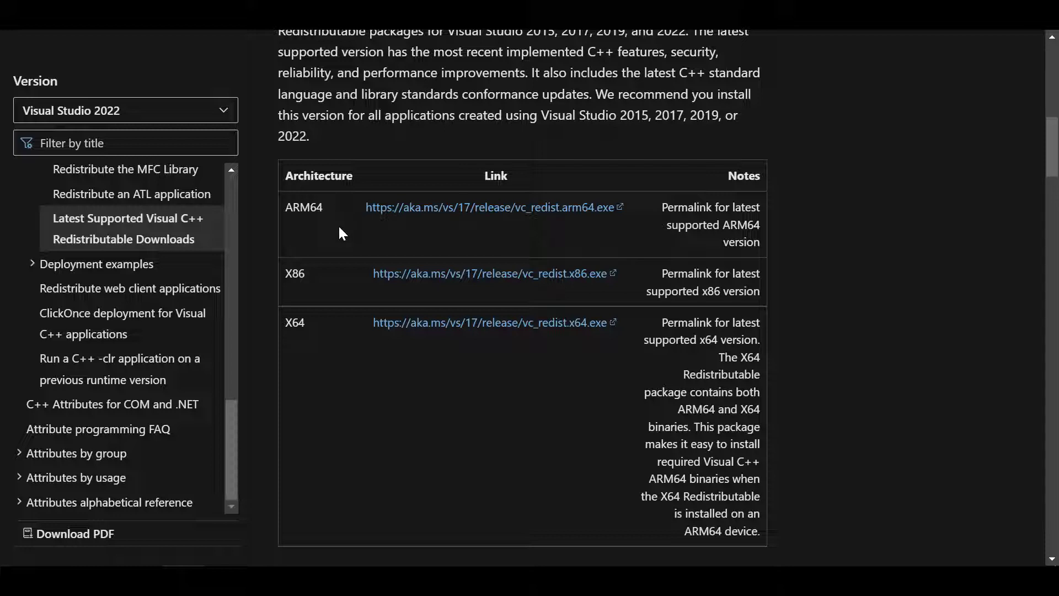
mouse_move(321, 279)
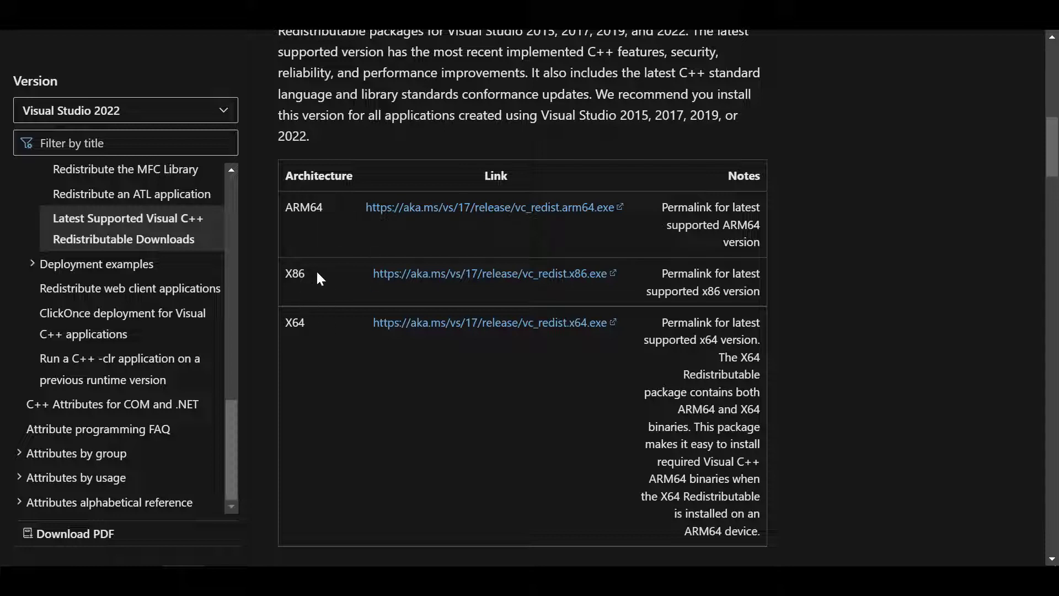
mouse_move(548, 320)
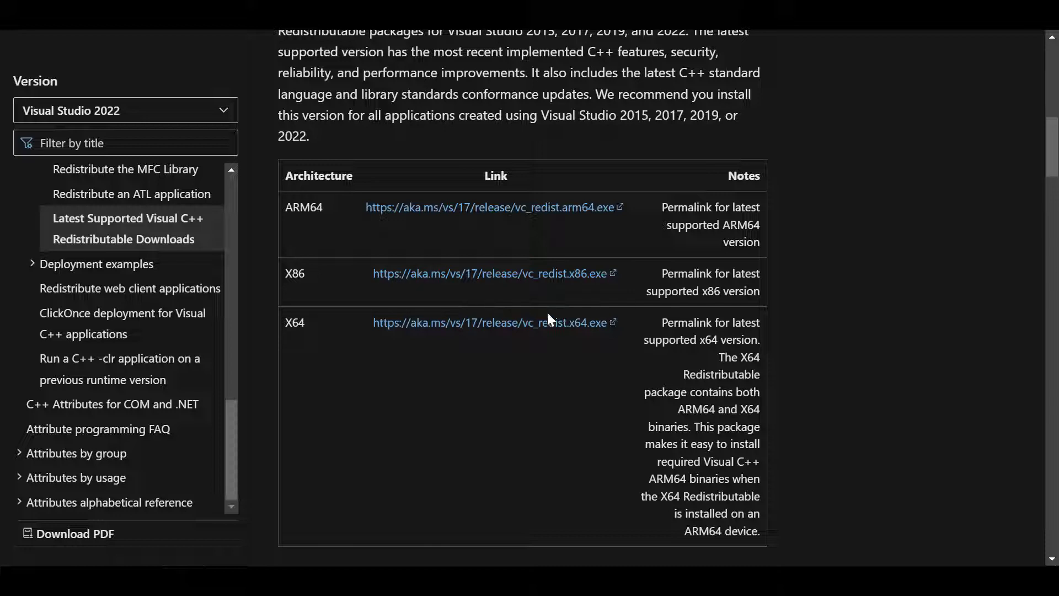
mouse_move(635, 324)
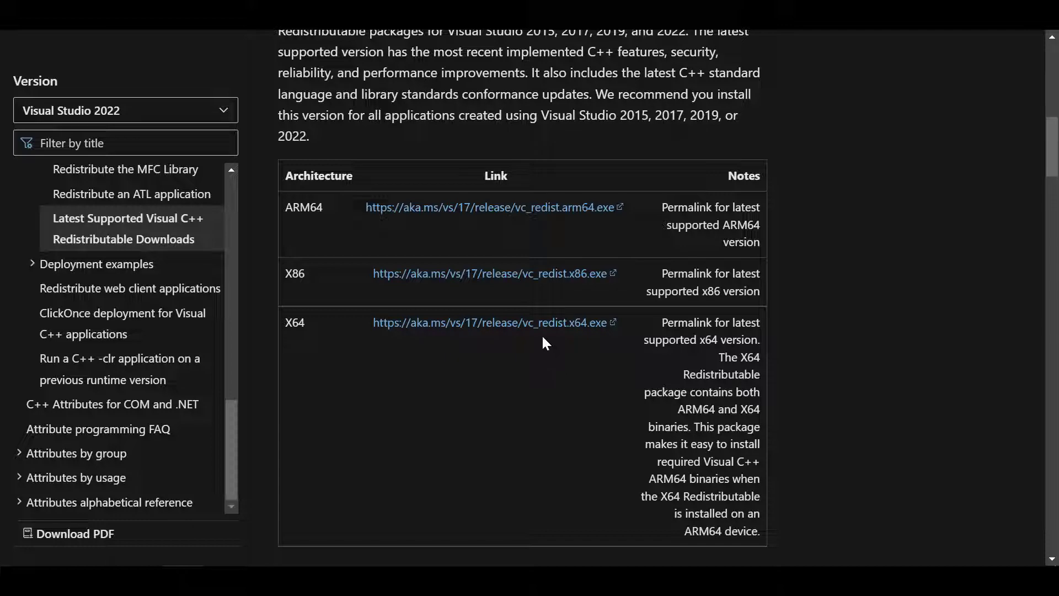
scroll("down", 3)
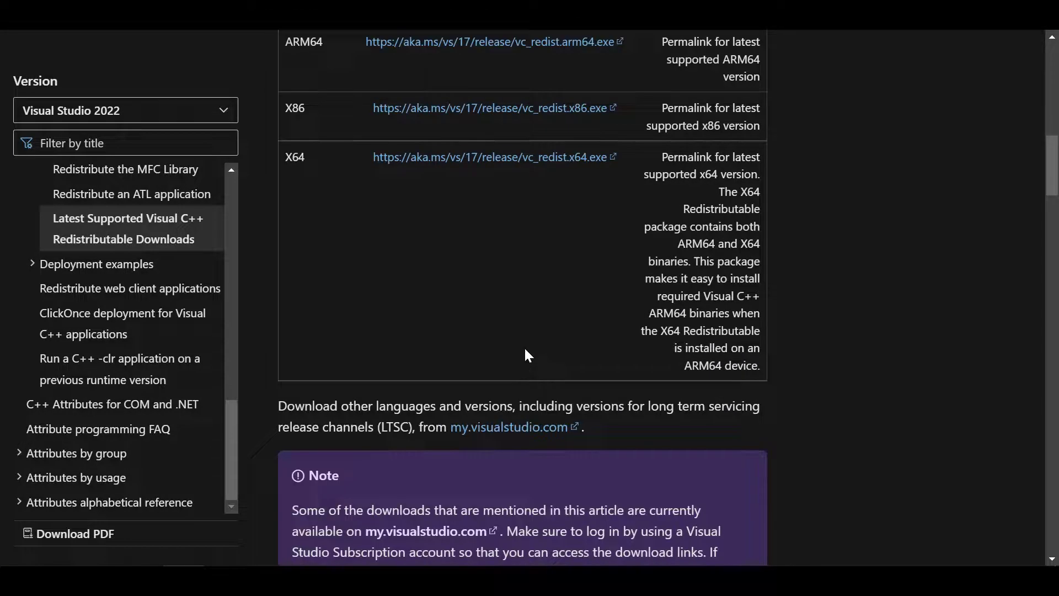
scroll("up", 3)
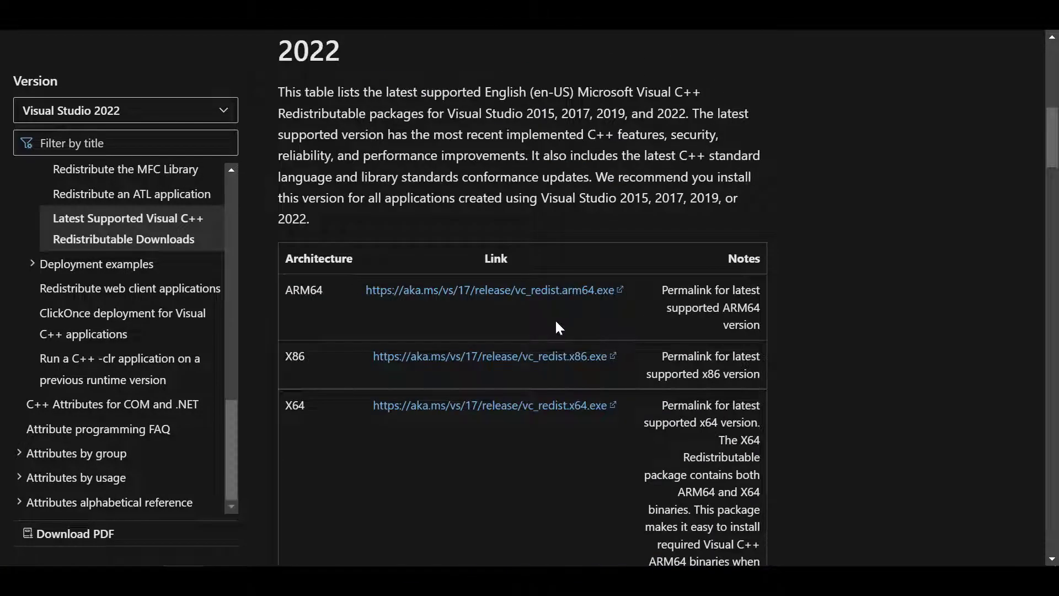
mouse_move(576, 309)
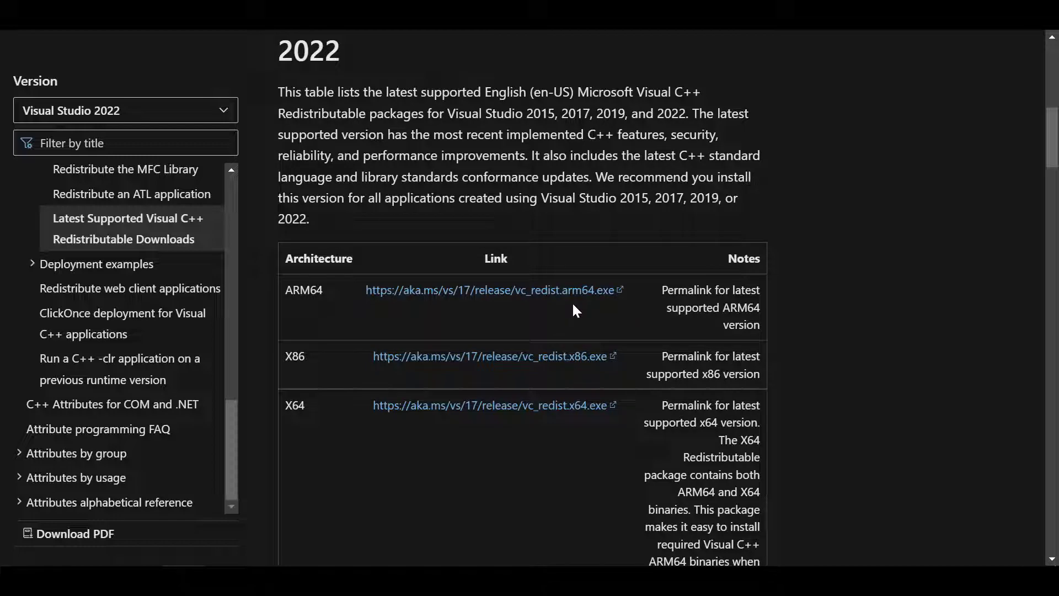